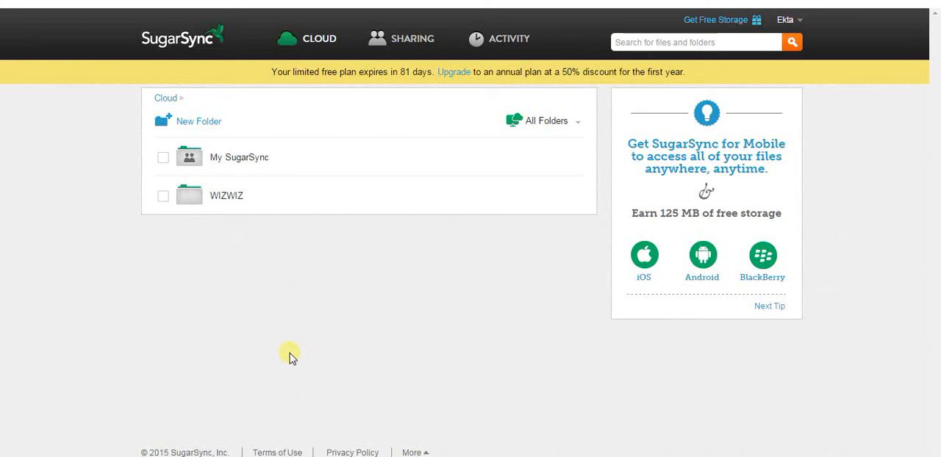
{"action": "mouse_move", "coordinate": [129, 241]}
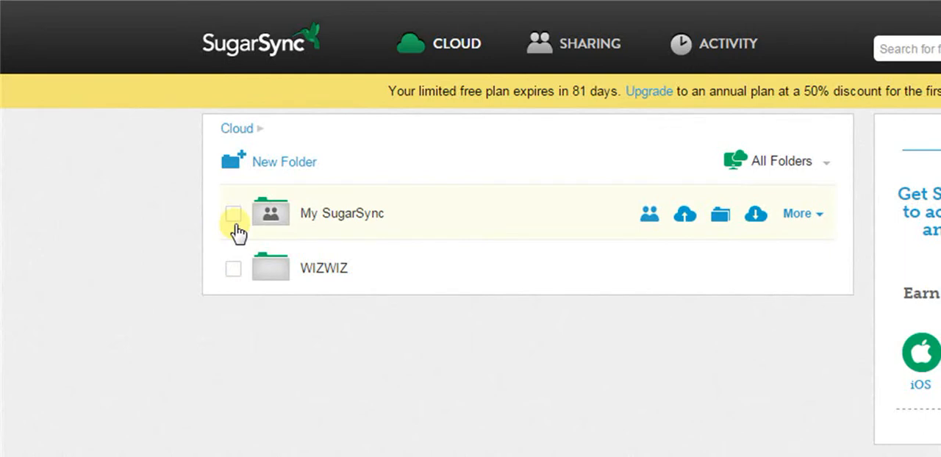
{"action": "mouse_move", "coordinate": [647, 213]}
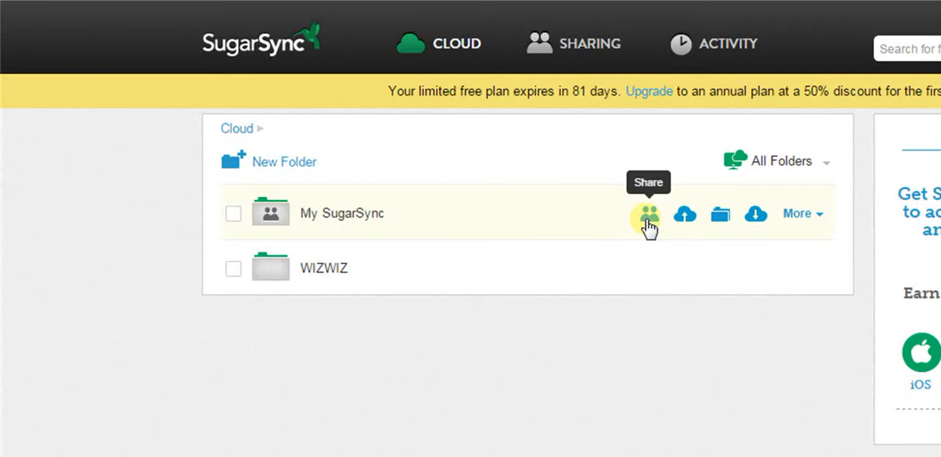
Share the My SugarSync folder via its row's Share icon, landing on Share Privately.
{"action": "left_click", "coordinate": [647, 214]}
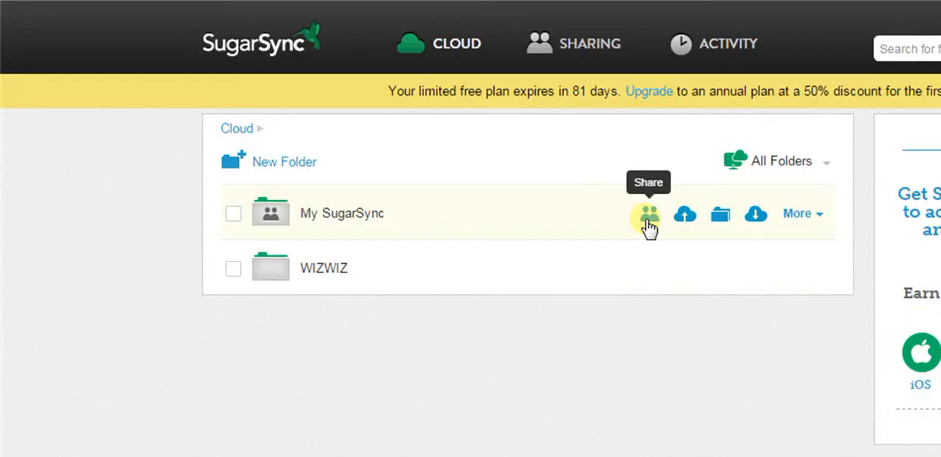
{"action": "left_click", "coordinate": [646, 213]}
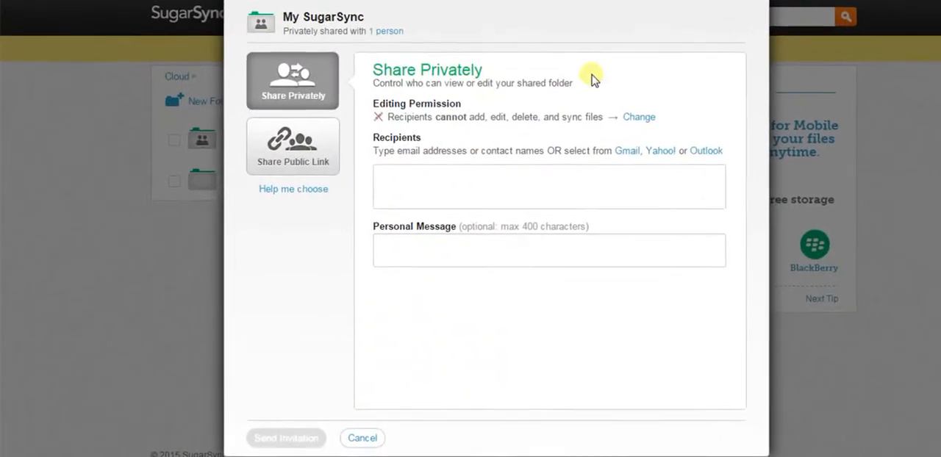
{"action": "mouse_move", "coordinate": [617, 79]}
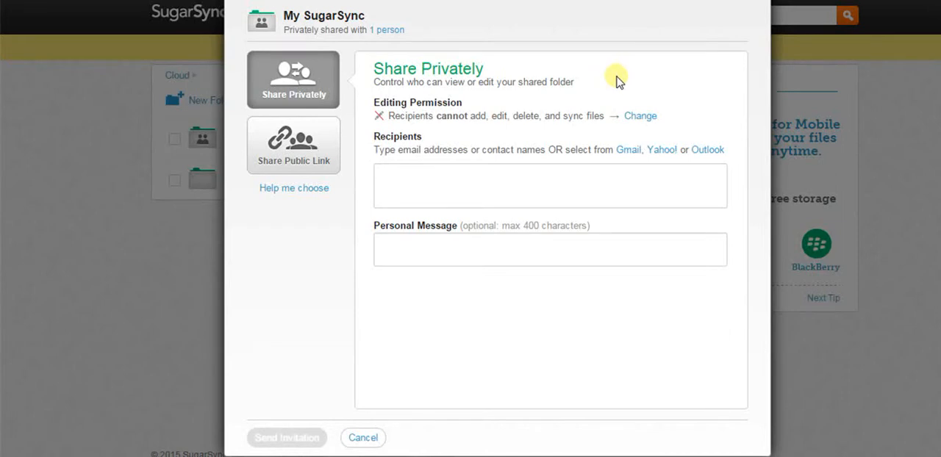
{"action": "mouse_move", "coordinate": [630, 88]}
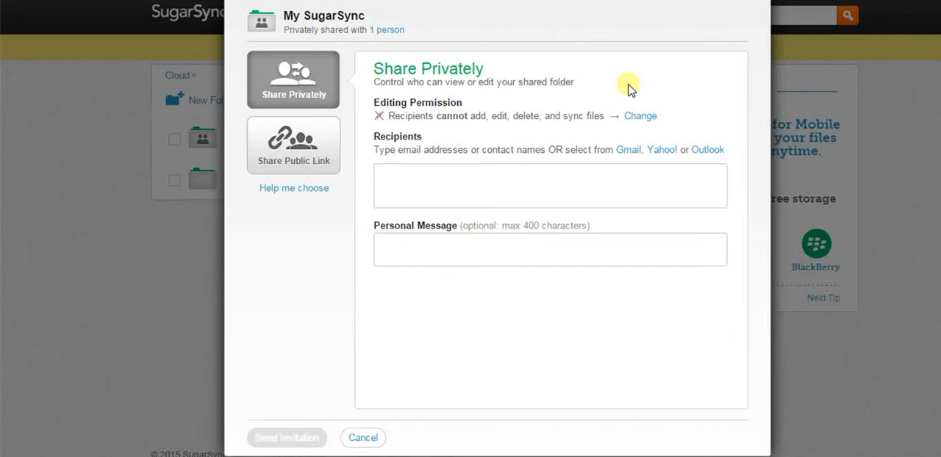
{"action": "mouse_move", "coordinate": [635, 119]}
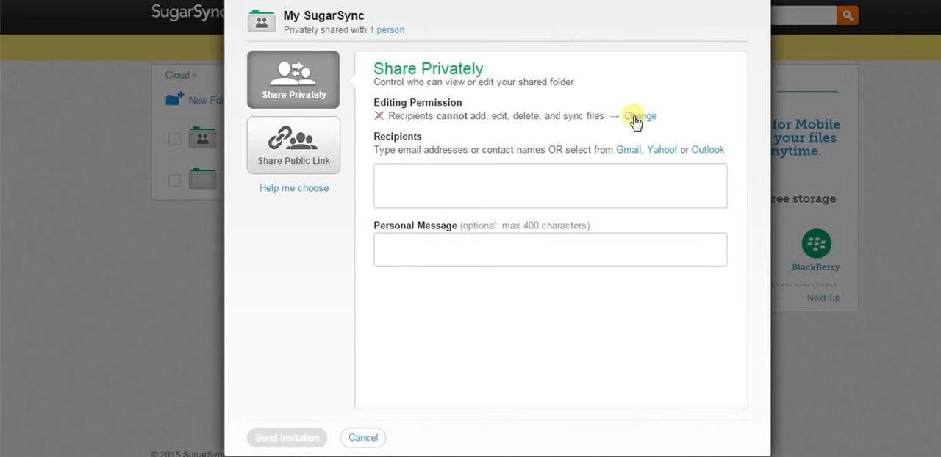
{"action": "left_click", "coordinate": [639, 116]}
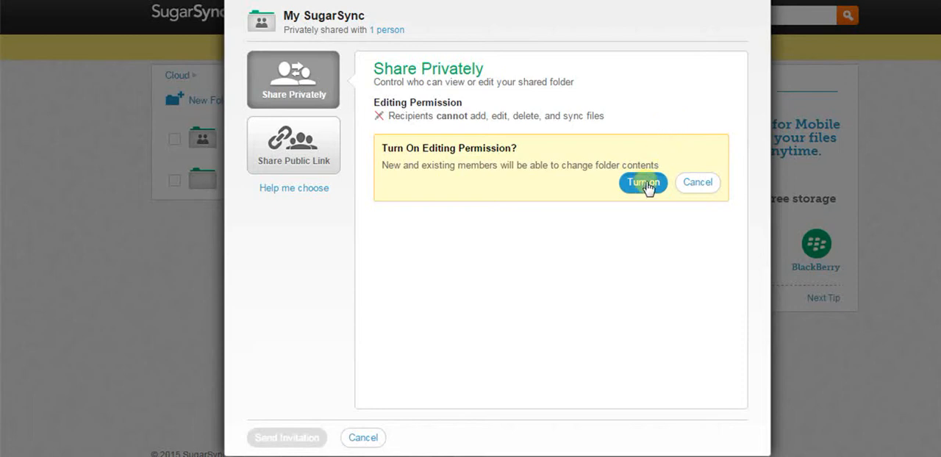
{"action": "left_click", "coordinate": [641, 183]}
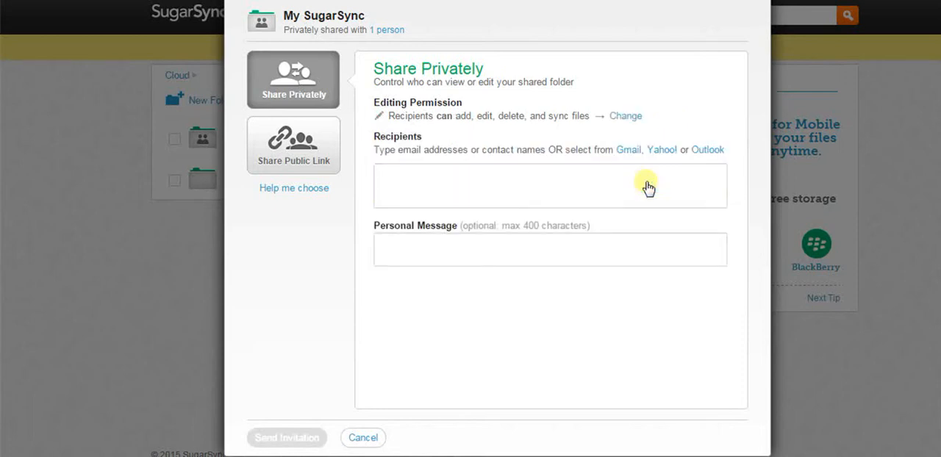
{"action": "mouse_move", "coordinate": [627, 116]}
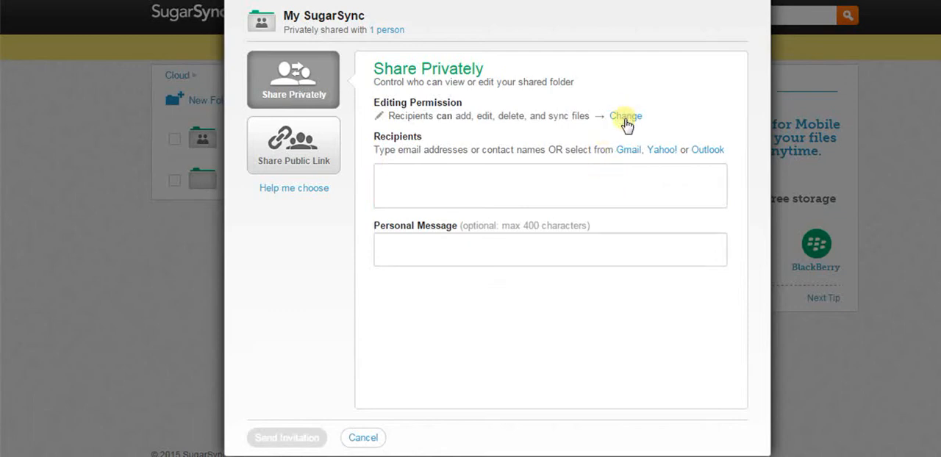
{"action": "left_click", "coordinate": [625, 116]}
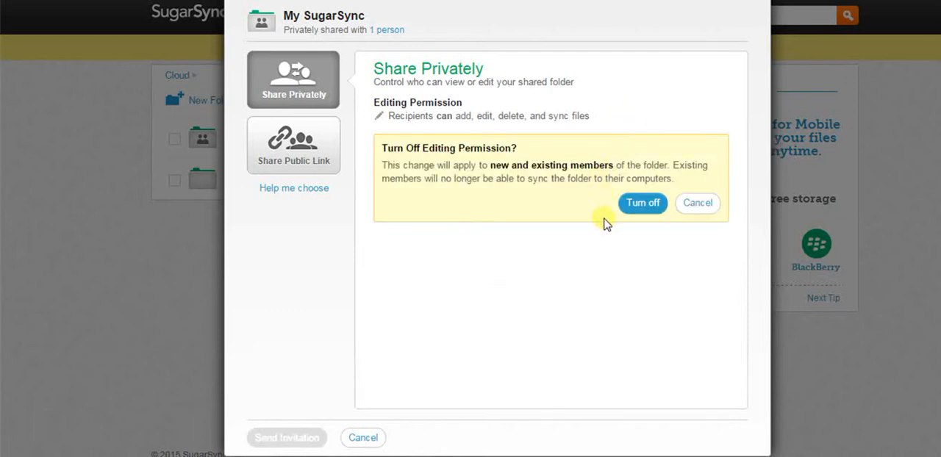
{"action": "mouse_move", "coordinate": [641, 203]}
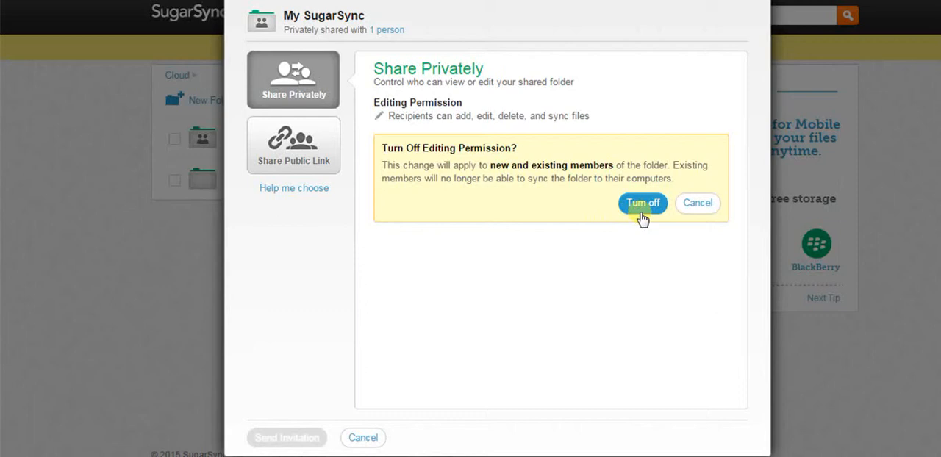
{"action": "left_click", "coordinate": [642, 203]}
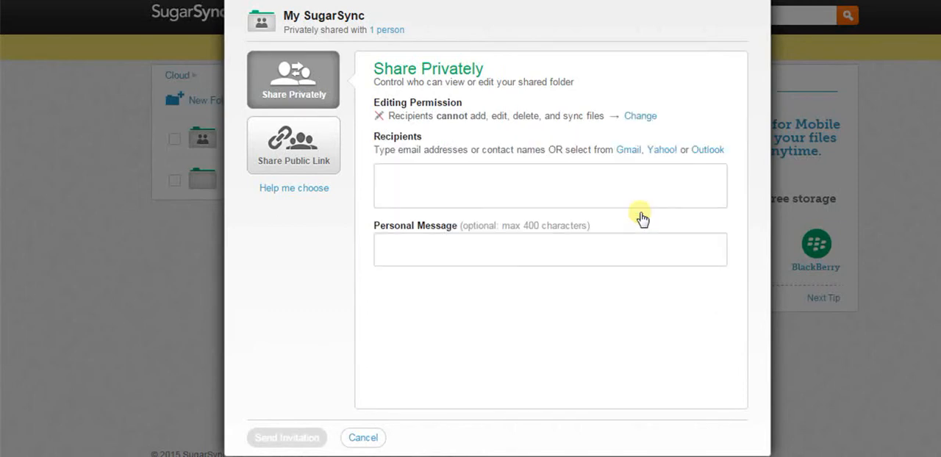
{"action": "mouse_move", "coordinate": [637, 223]}
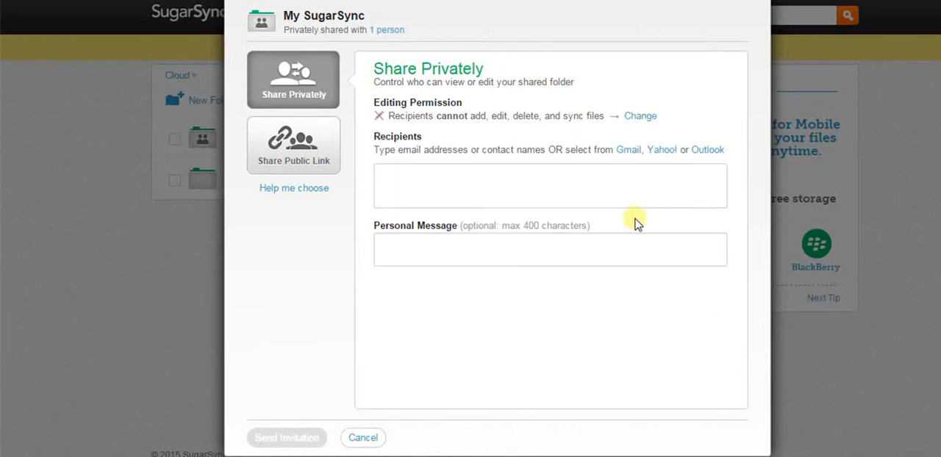
{"action": "mouse_move", "coordinate": [603, 234]}
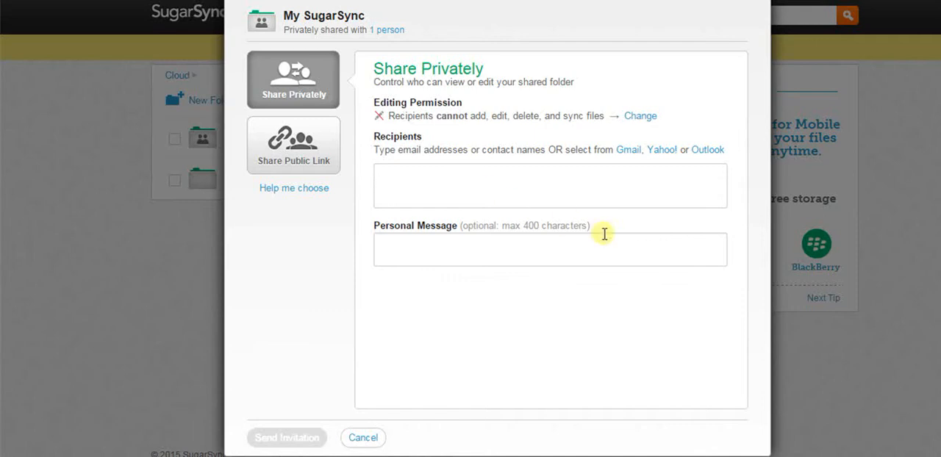
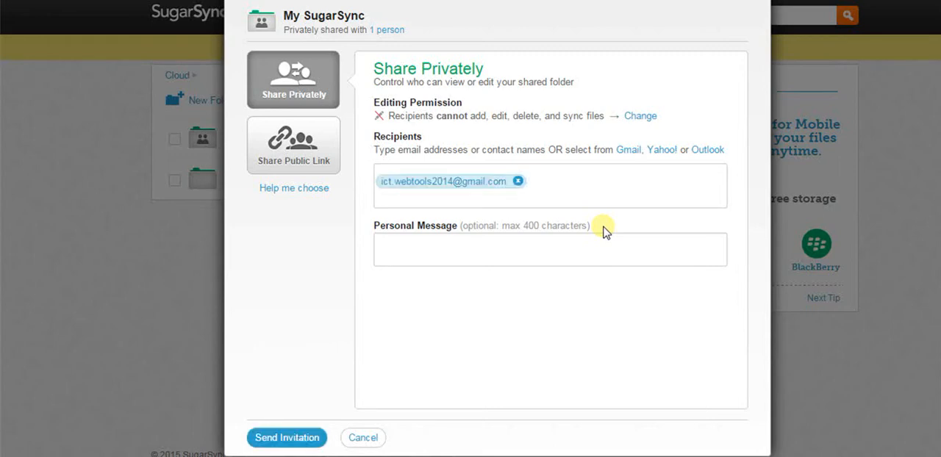
Enter the recipient email address ending in gmail.com so it becomes a contact chip.
{"action": "mouse_move", "coordinate": [574, 303]}
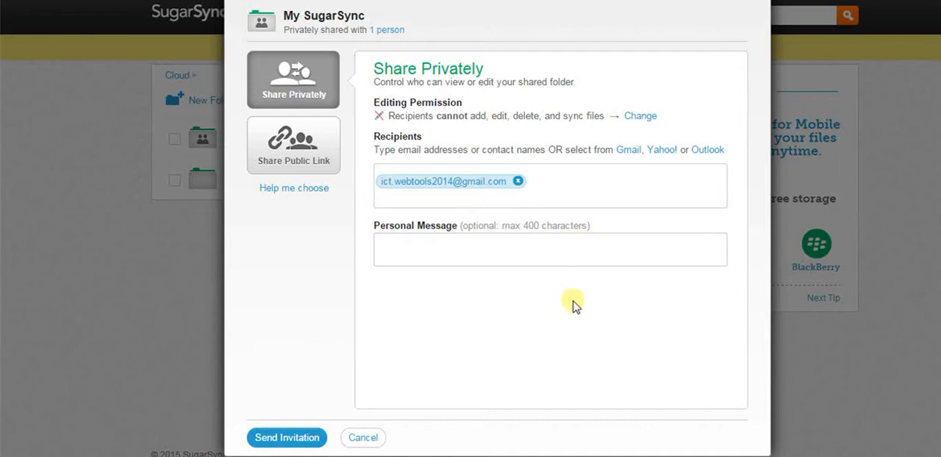
Write the personal message "This folder contains all the files of ICT tools.".
{"action": "type", "text": "This f"}
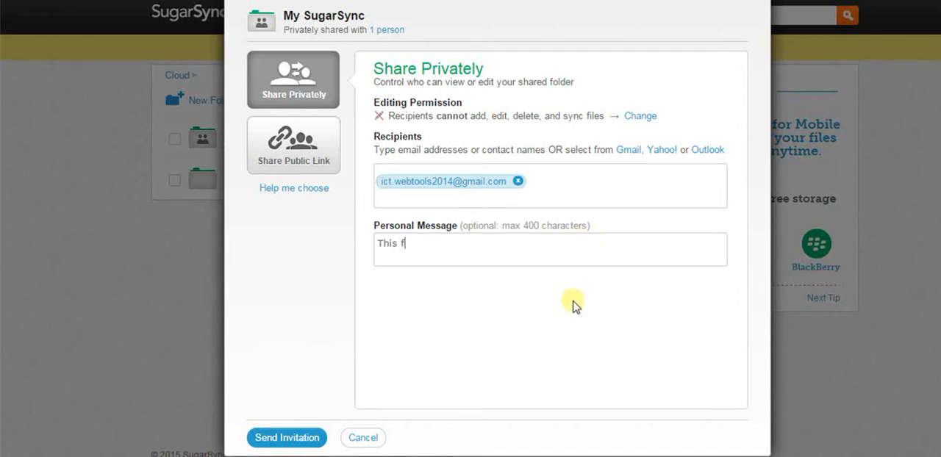
{"action": "type", "text": "older c"}
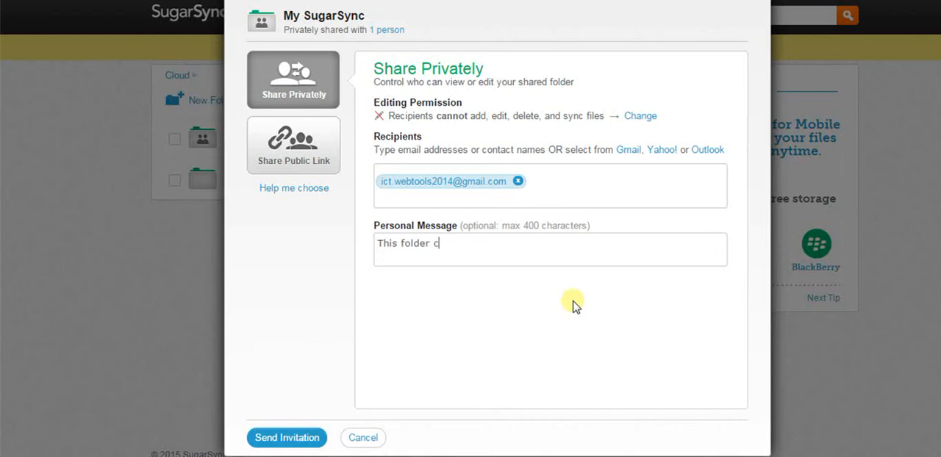
{"action": "type", "text": "ontains"}
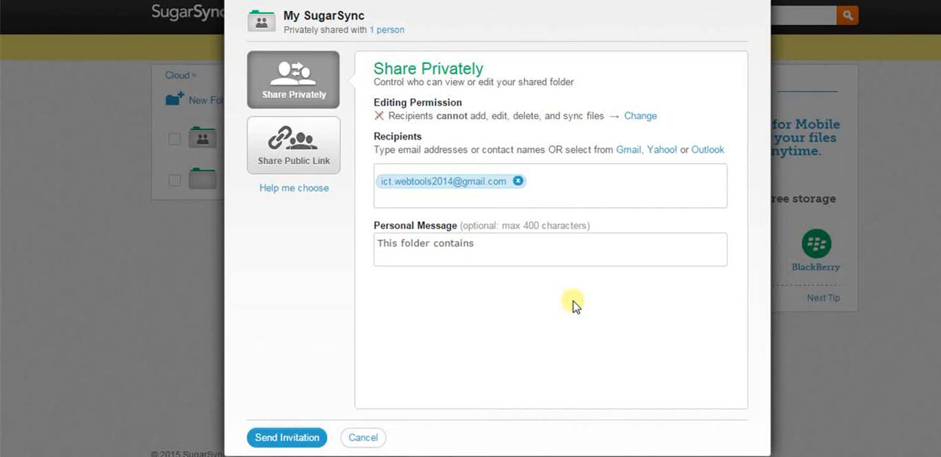
{"action": "type", "text": "all the f"}
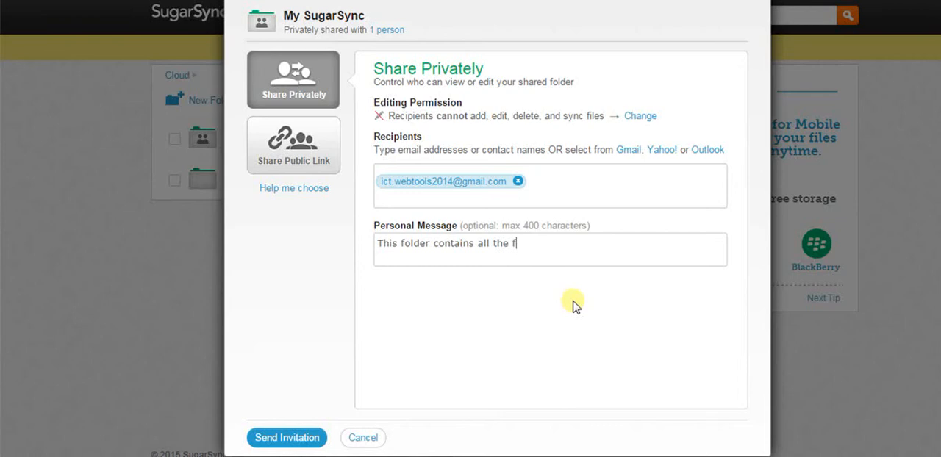
{"action": "type", "text": "iles"}
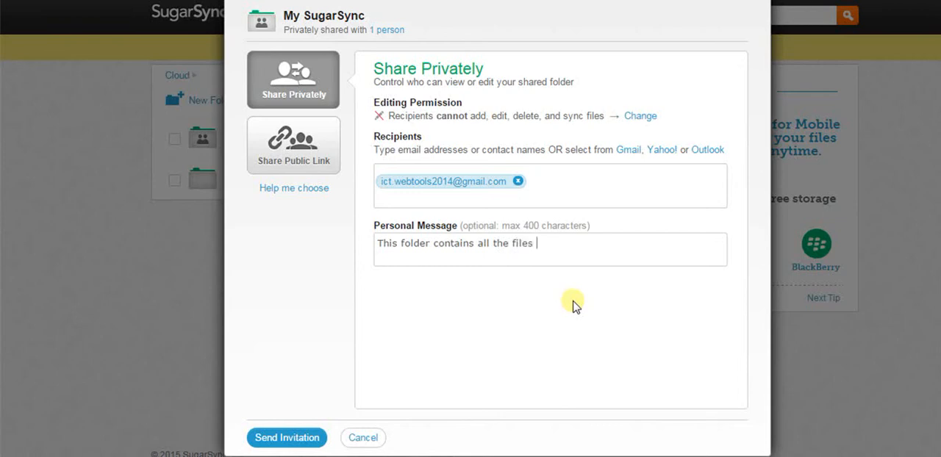
{"action": "type", "text": "of ICT tool"}
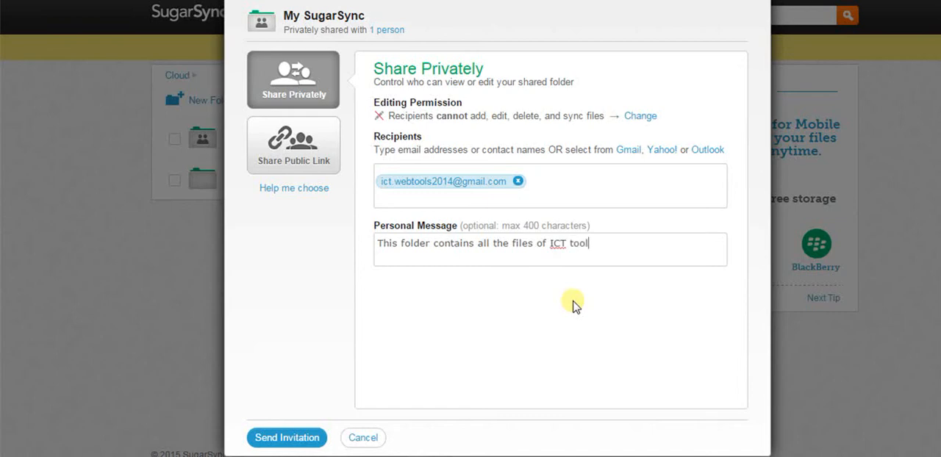
{"action": "type", "text": "s."}
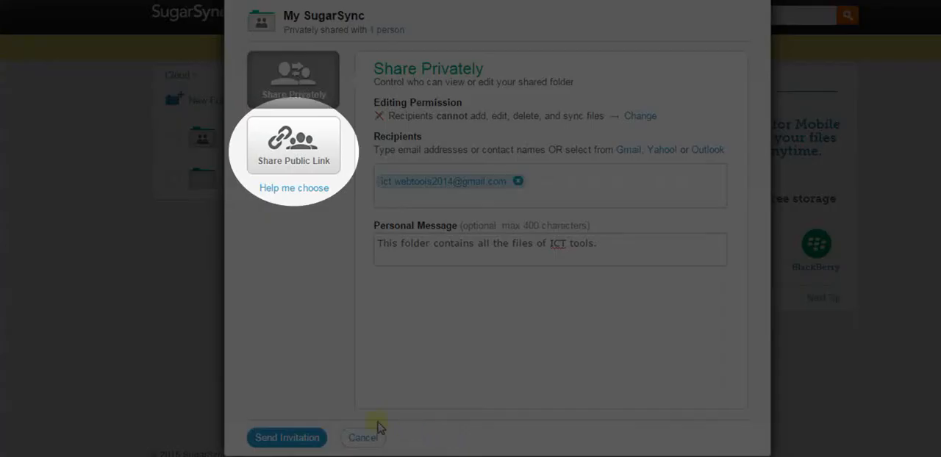
{"action": "left_click", "coordinate": [294, 146]}
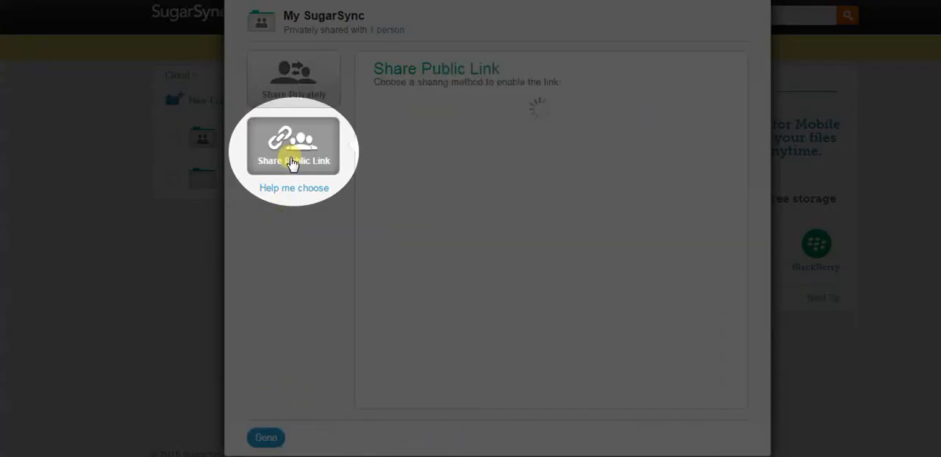
{"action": "left_click", "coordinate": [294, 143]}
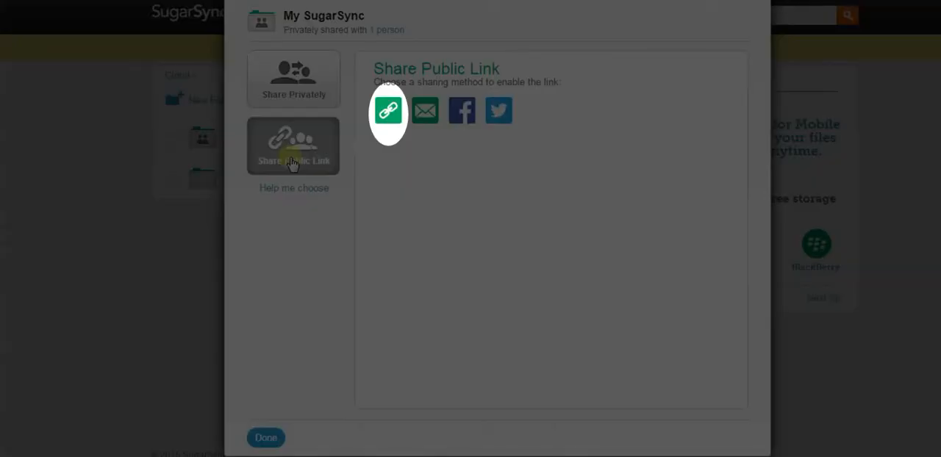
{"action": "mouse_move", "coordinate": [375, 125]}
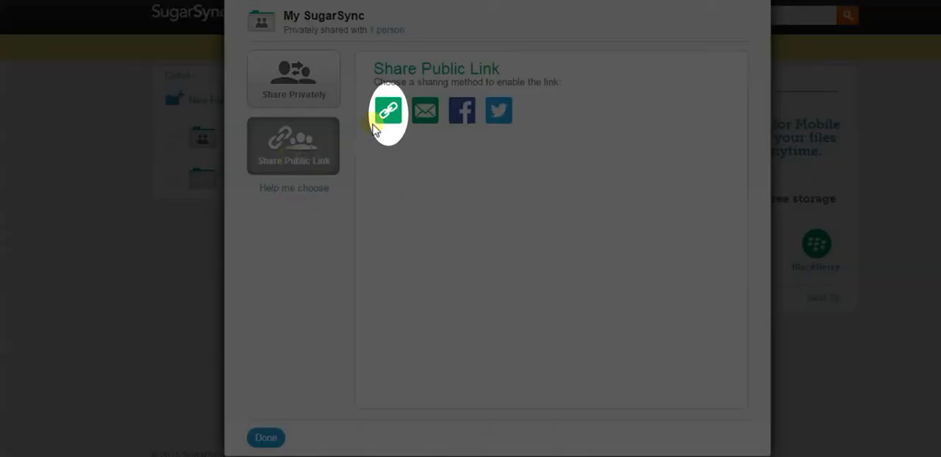
{"action": "mouse_move", "coordinate": [389, 114]}
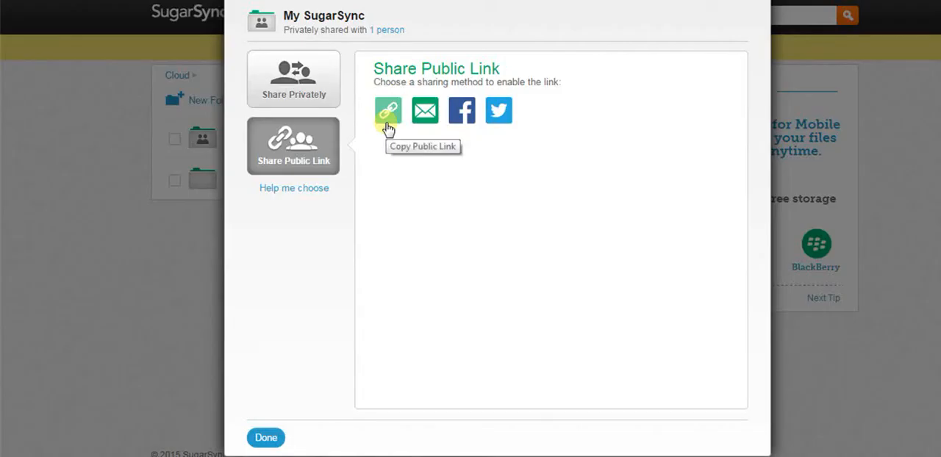
{"action": "mouse_move", "coordinate": [425, 110]}
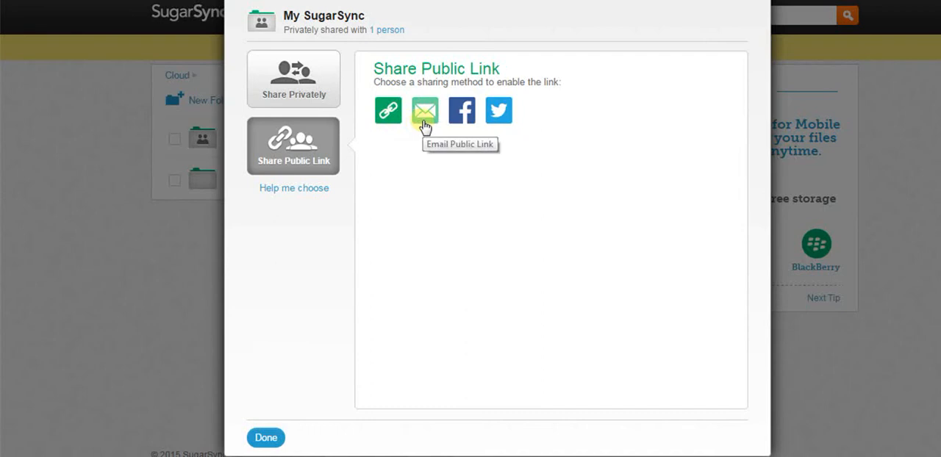
{"action": "mouse_move", "coordinate": [462, 110]}
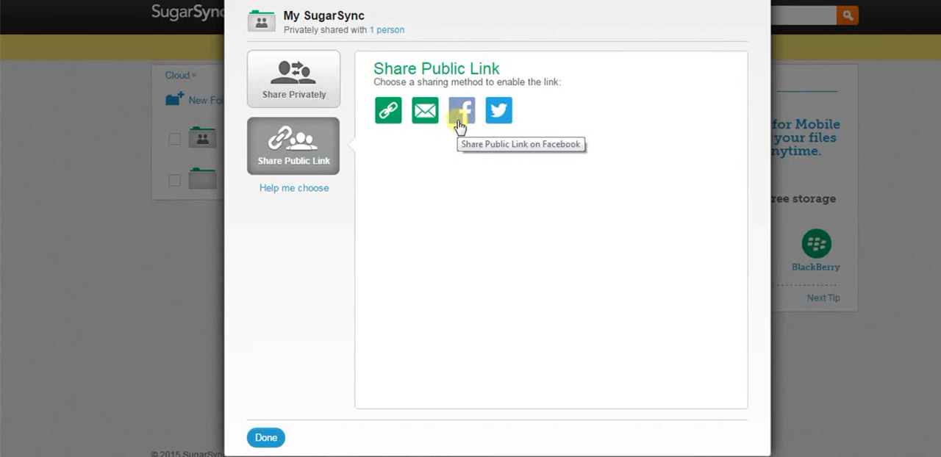
{"action": "mouse_move", "coordinate": [499, 110]}
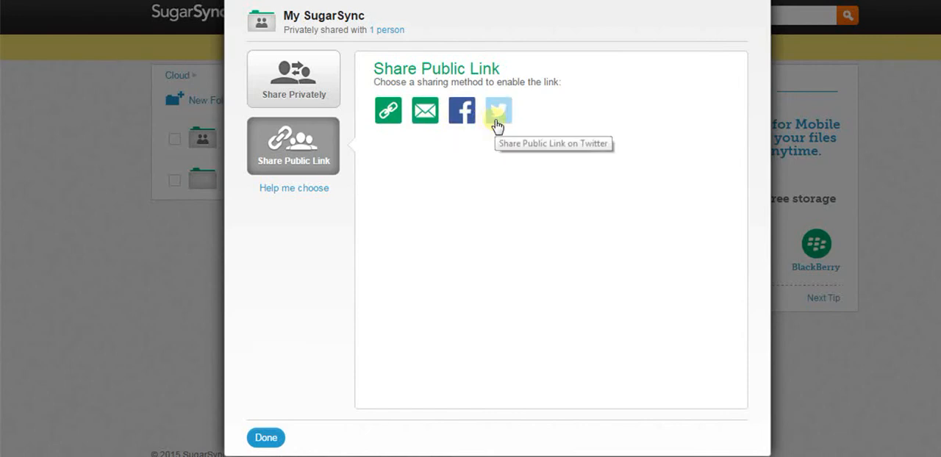
{"action": "mouse_move", "coordinate": [253, 89]}
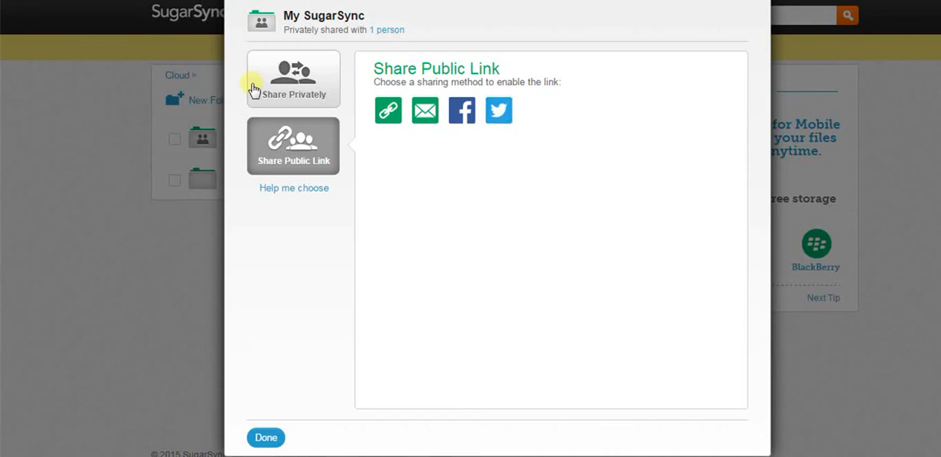
{"action": "left_click", "coordinate": [293, 80]}
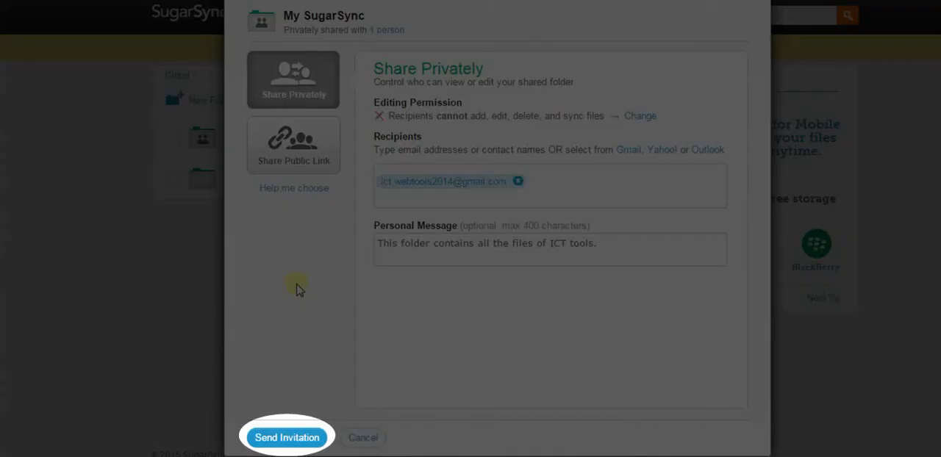